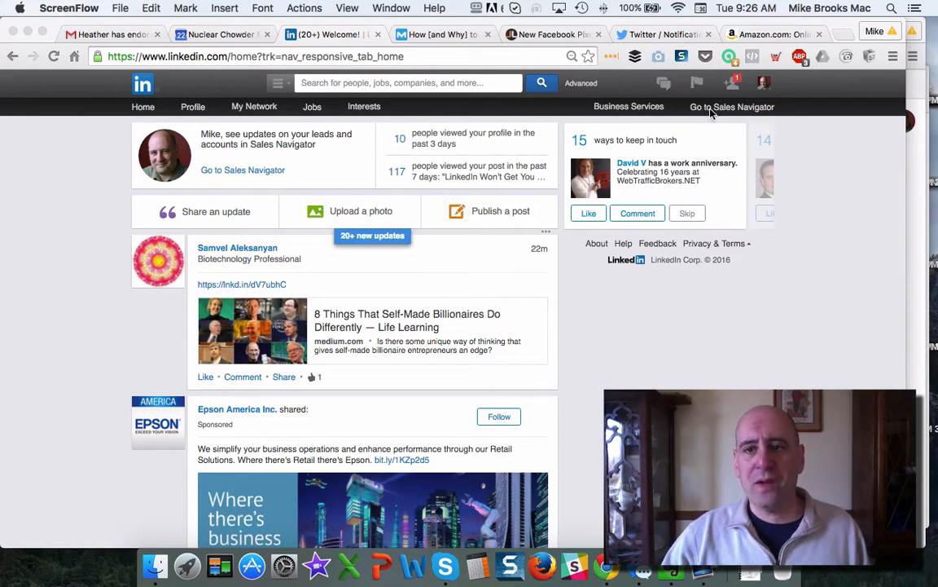
pyautogui.click(730, 81)
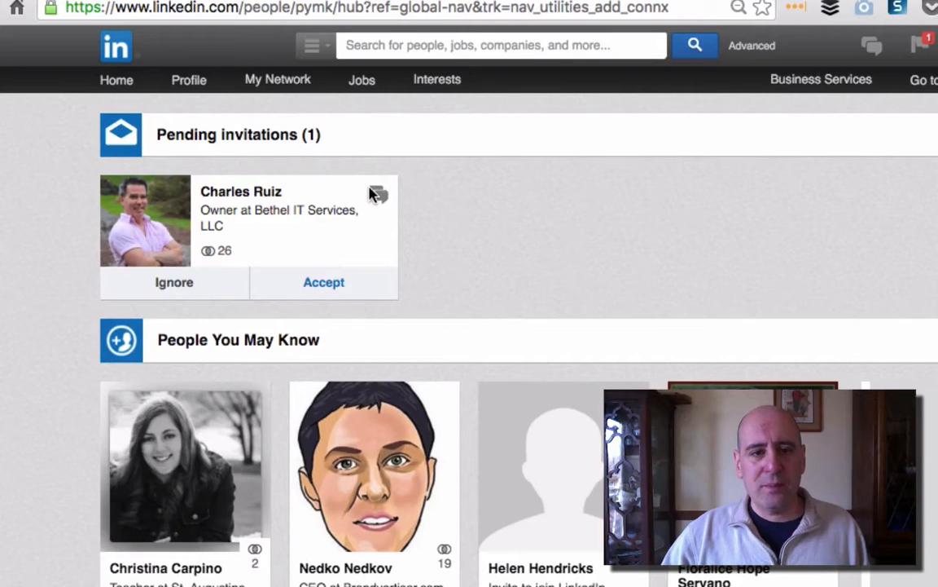
pyautogui.click(378, 196)
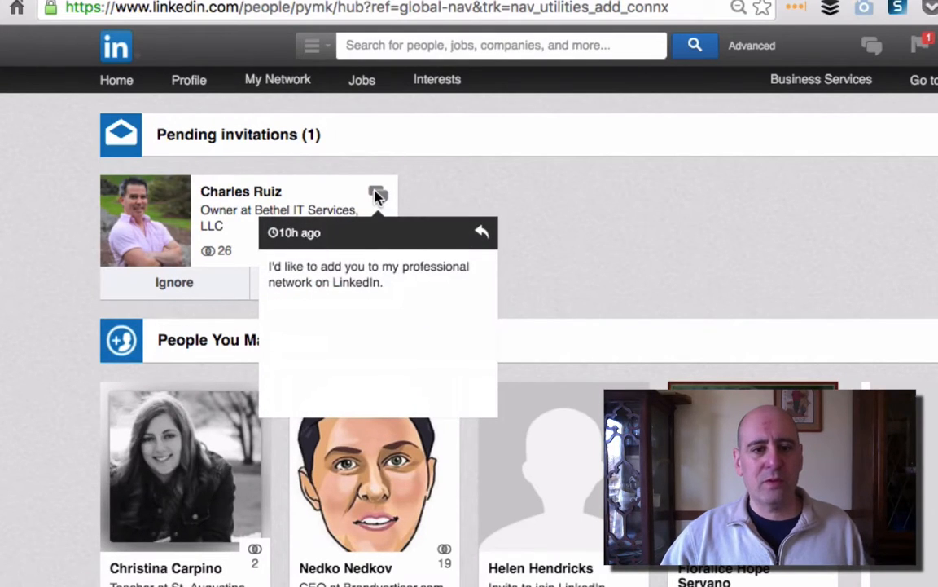
pyautogui.moveTo(593, 240)
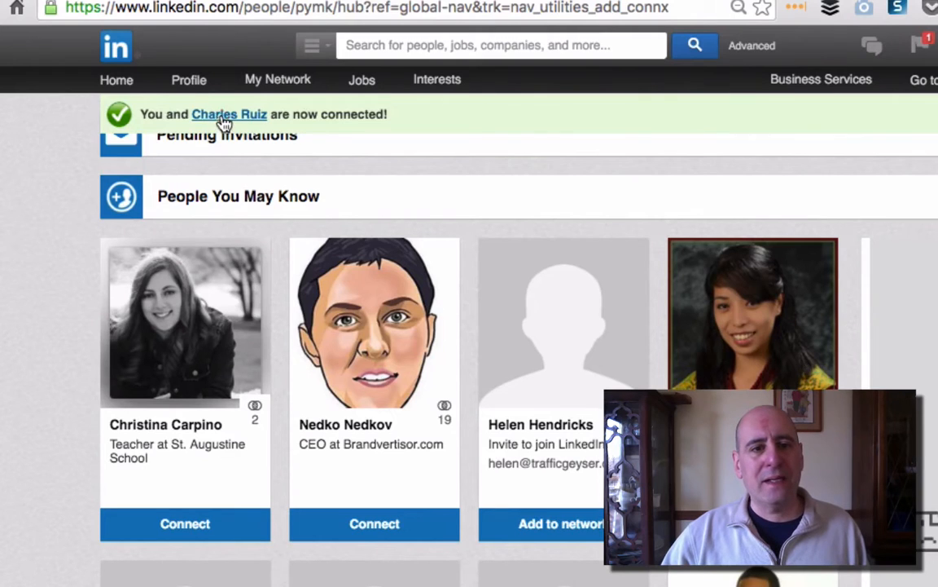
pyautogui.click(228, 114)
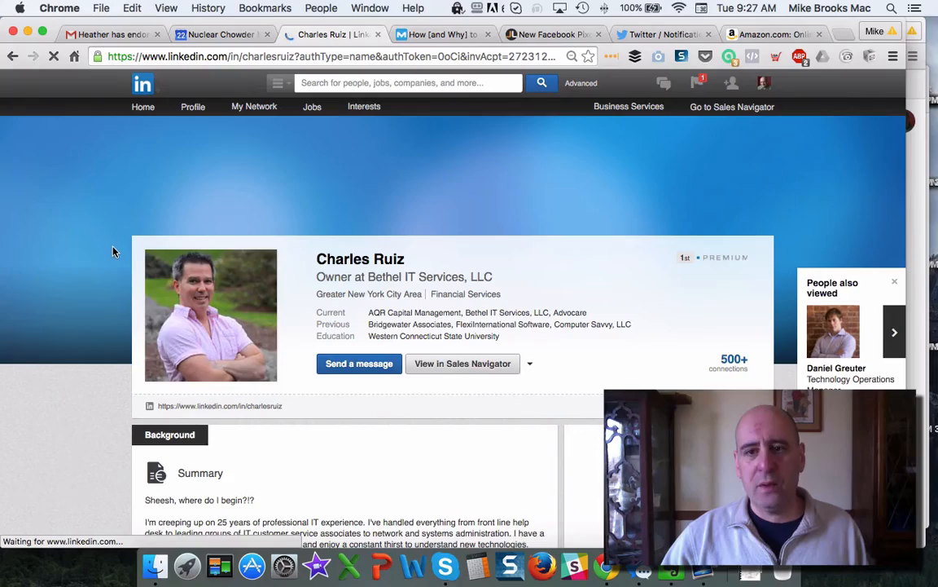
pyautogui.scroll(-3)
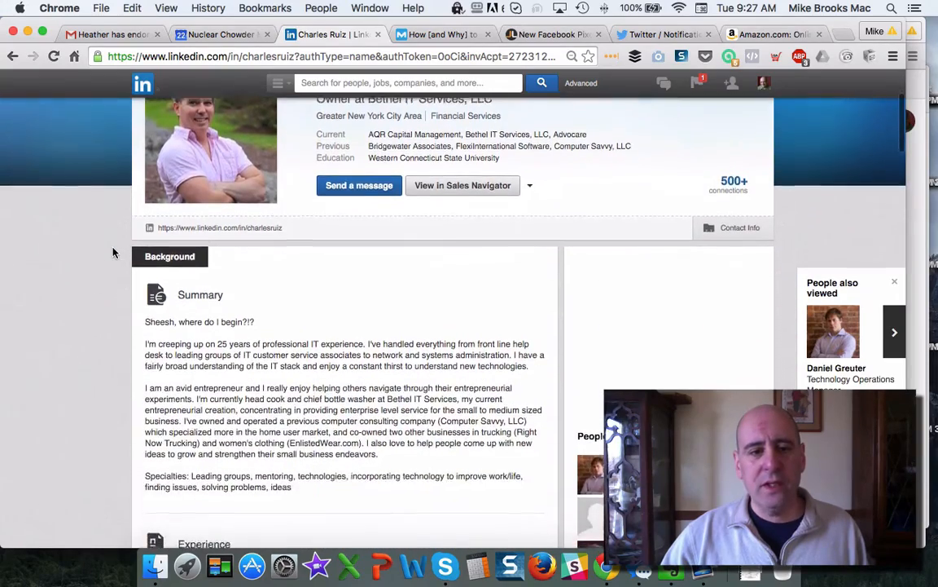
pyautogui.scroll(-3)
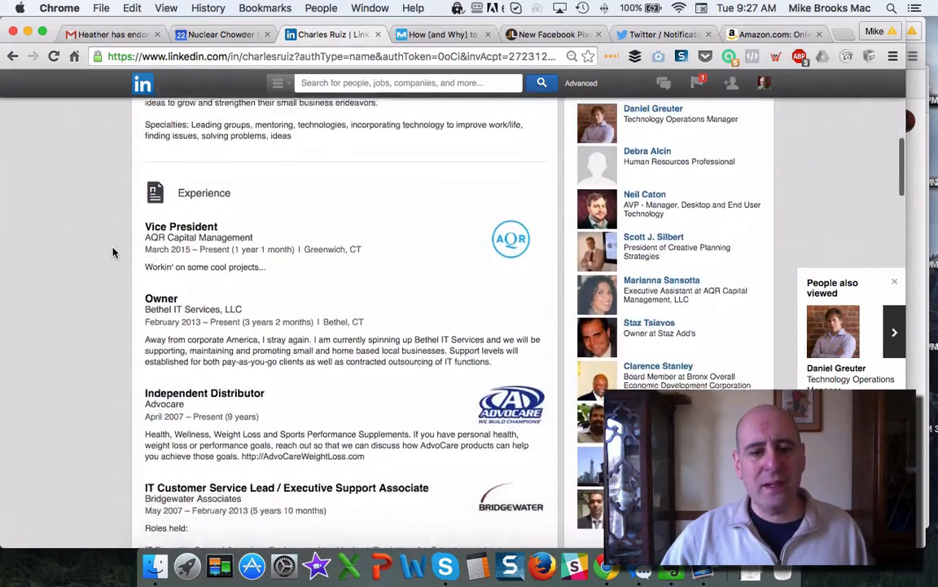
pyautogui.scroll(-3)
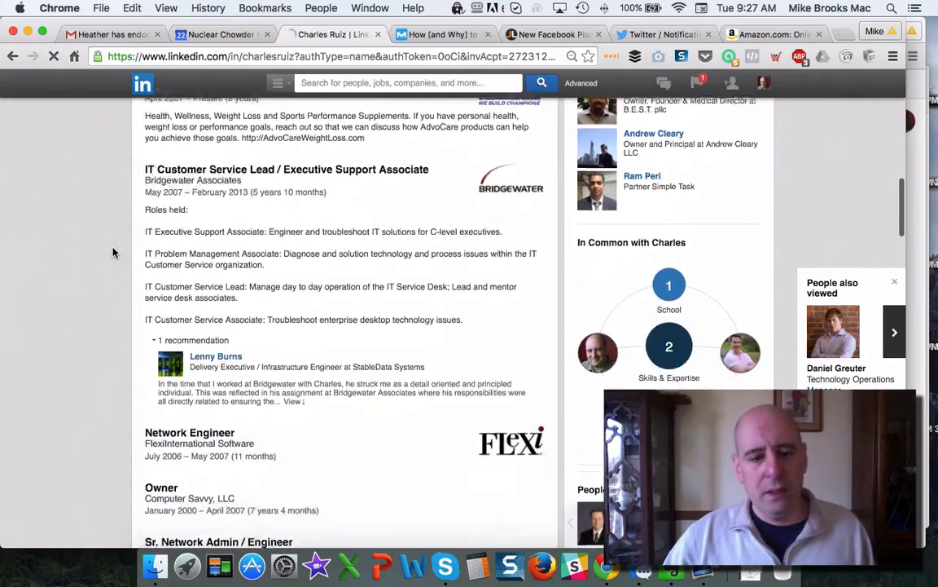
pyautogui.scroll(3)
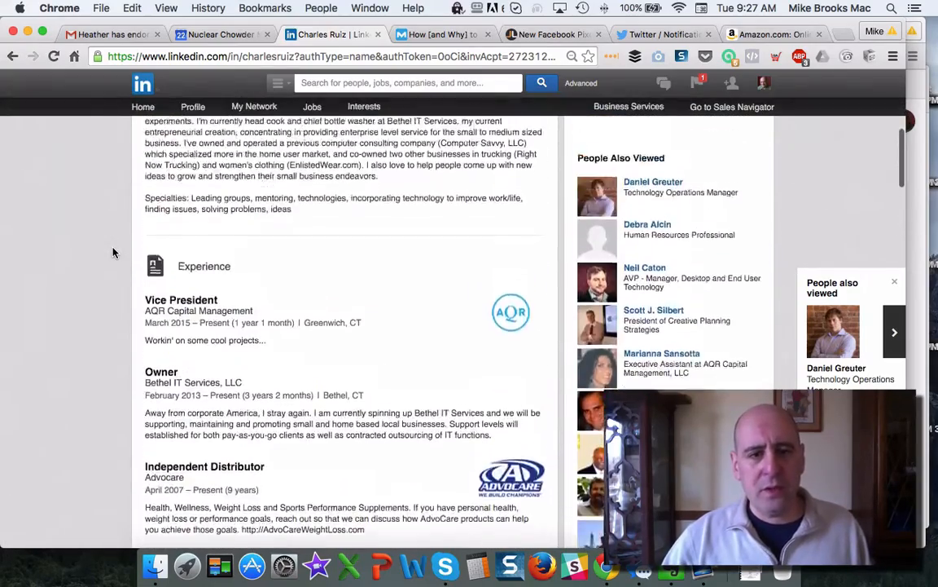
pyautogui.scroll(3)
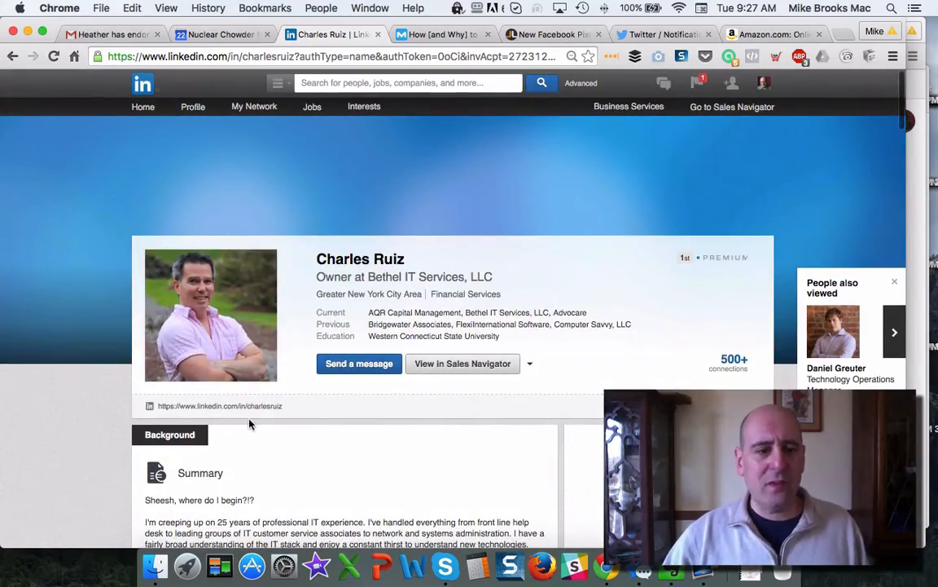
pyautogui.moveTo(147, 447)
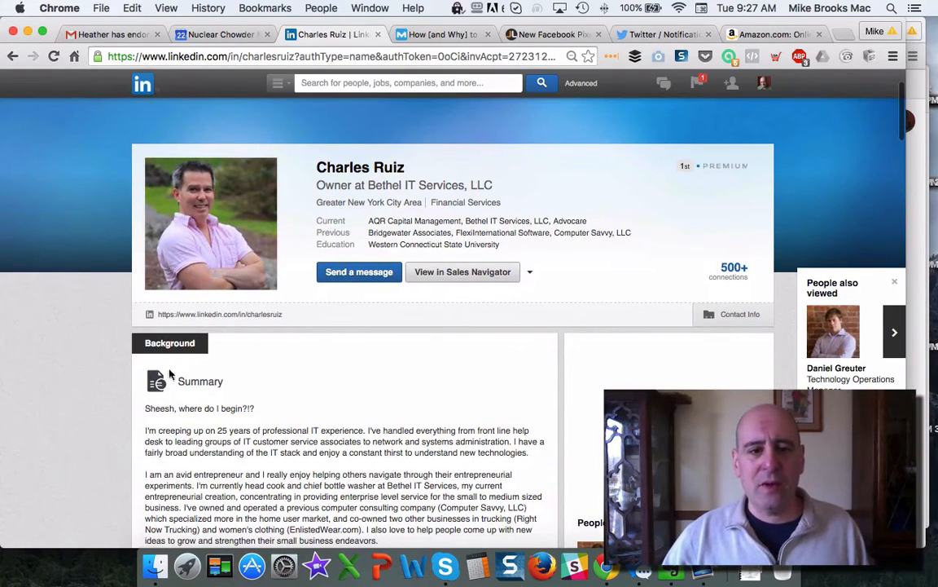
pyautogui.moveTo(285, 322)
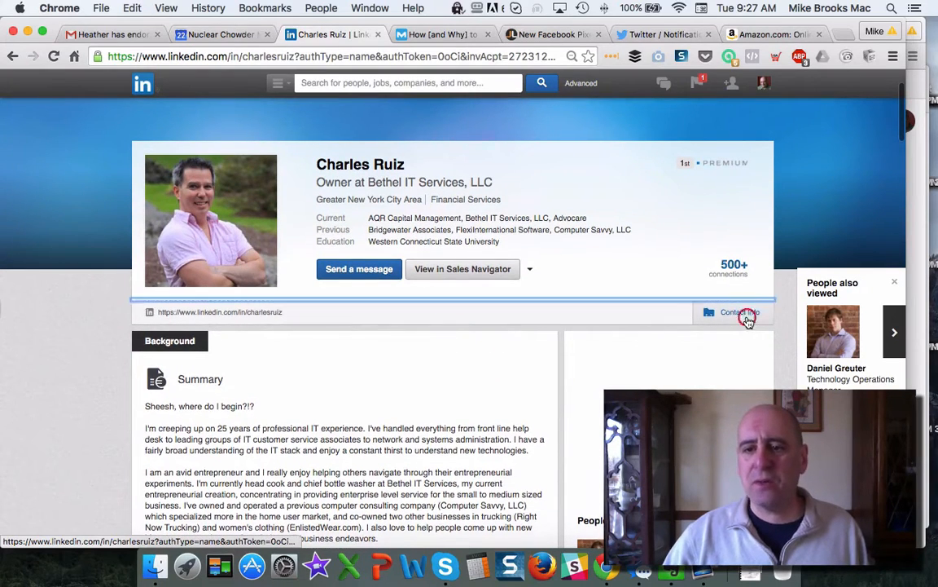
pyautogui.click(740, 313)
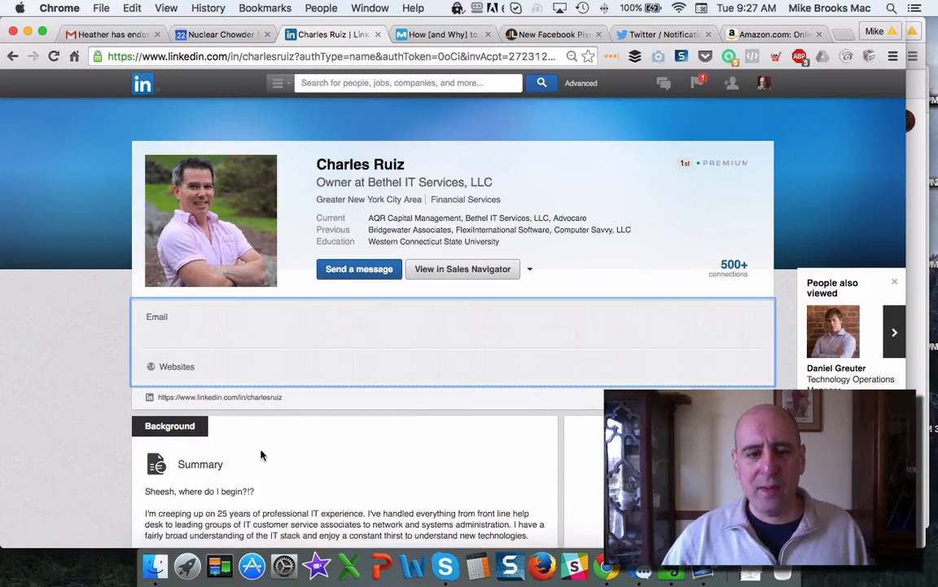
pyautogui.scroll(-3)
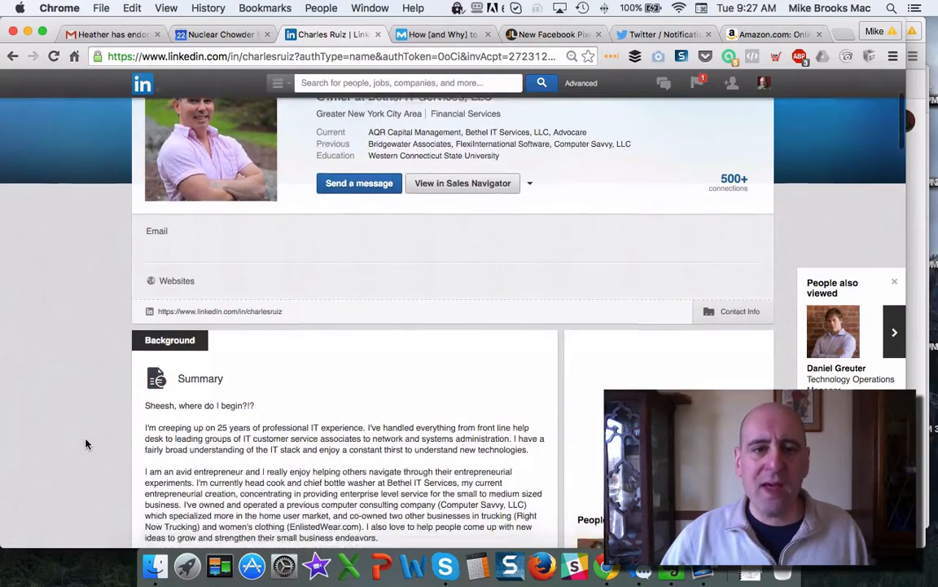
pyautogui.scroll(-3)
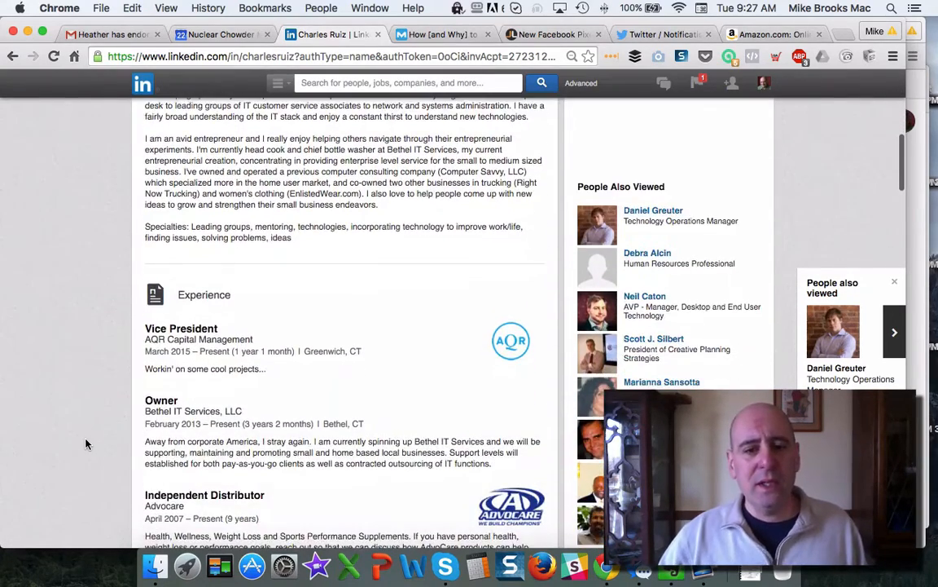
pyautogui.scroll(-3)
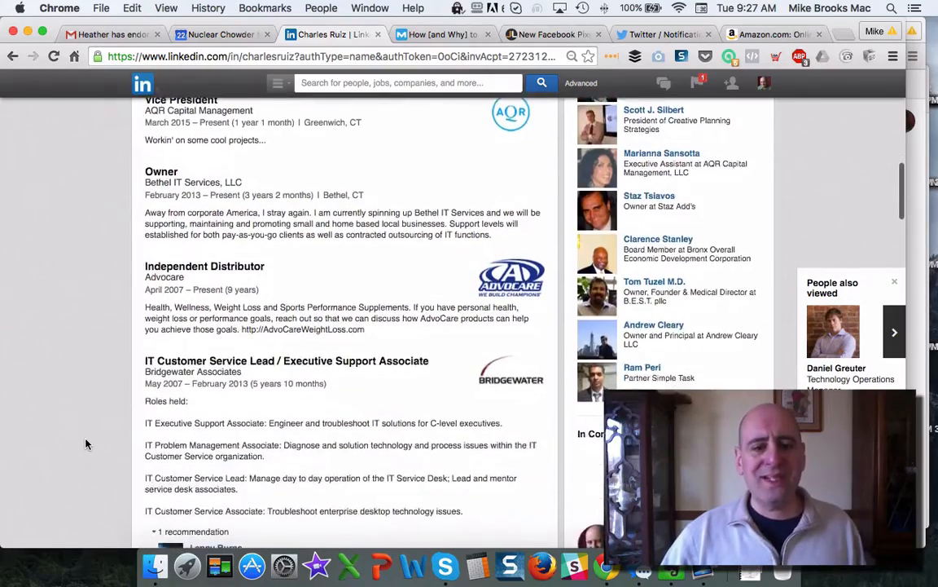
pyautogui.scroll(-3)
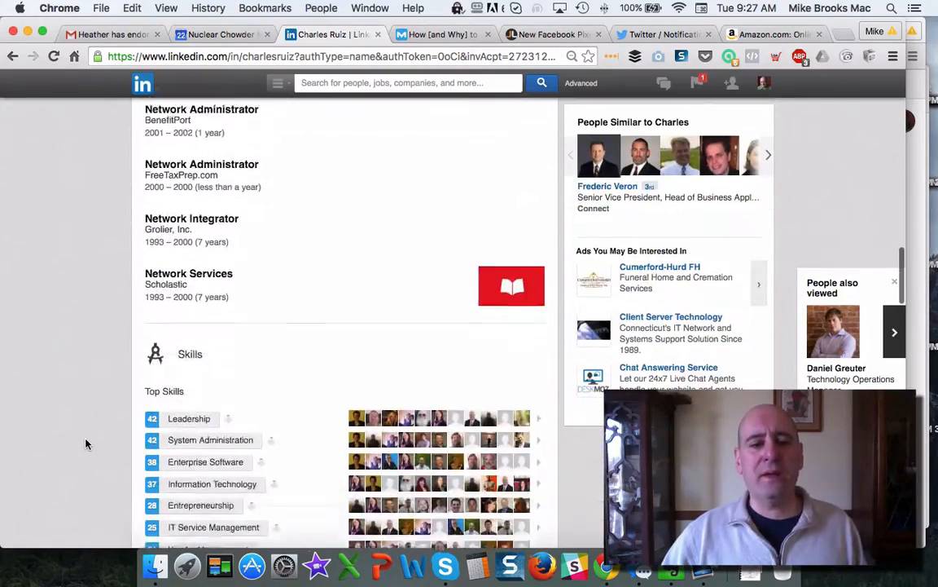
pyautogui.scroll(-3)
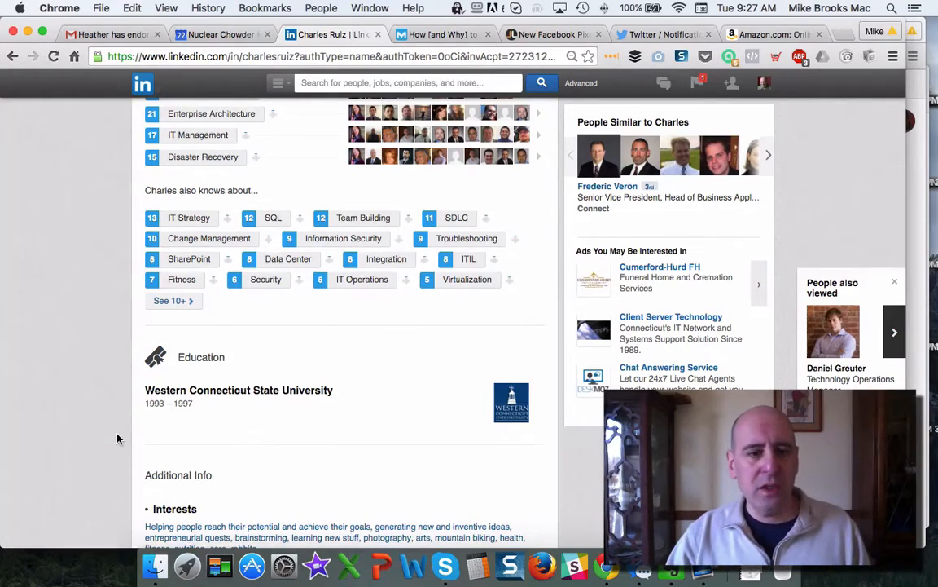
pyautogui.scroll(3)
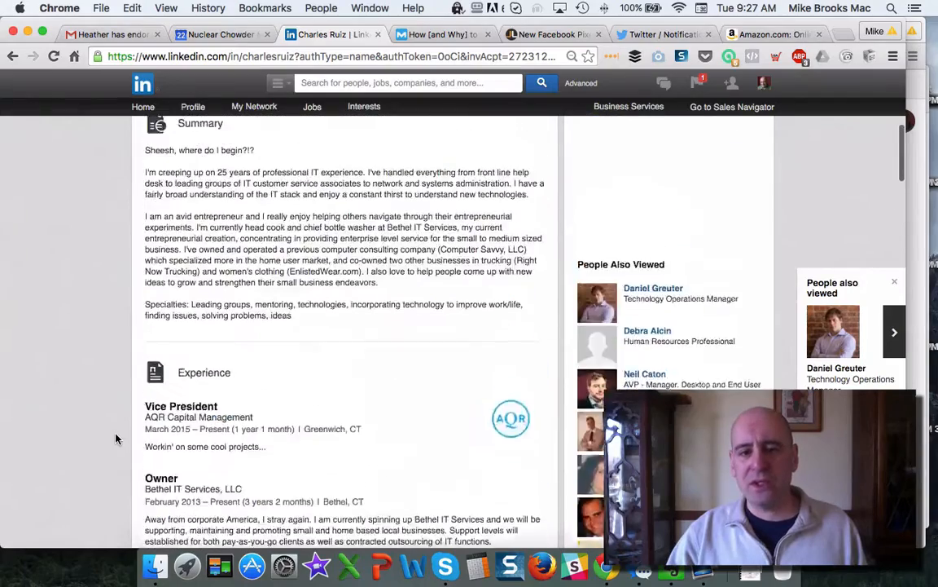
pyautogui.scroll(3)
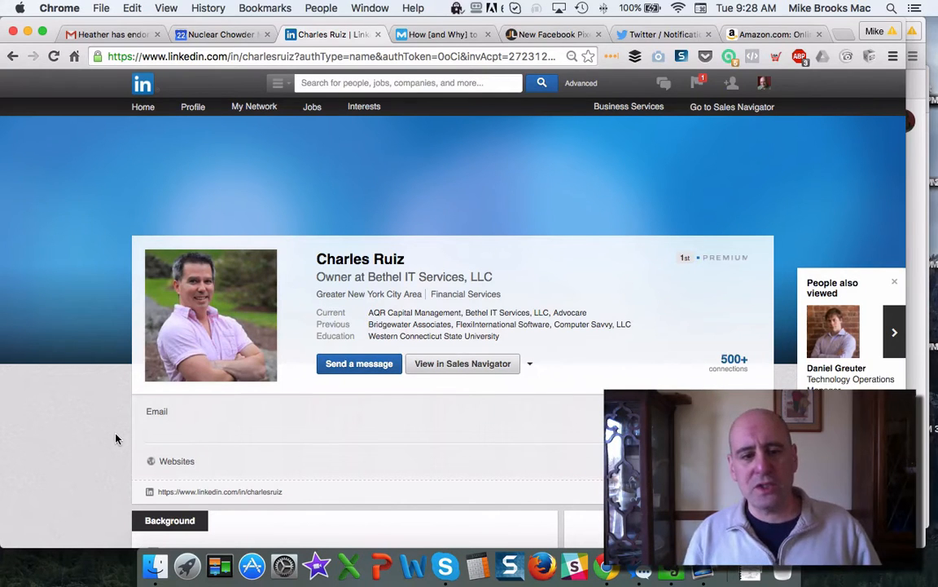
pyautogui.scroll(-3)
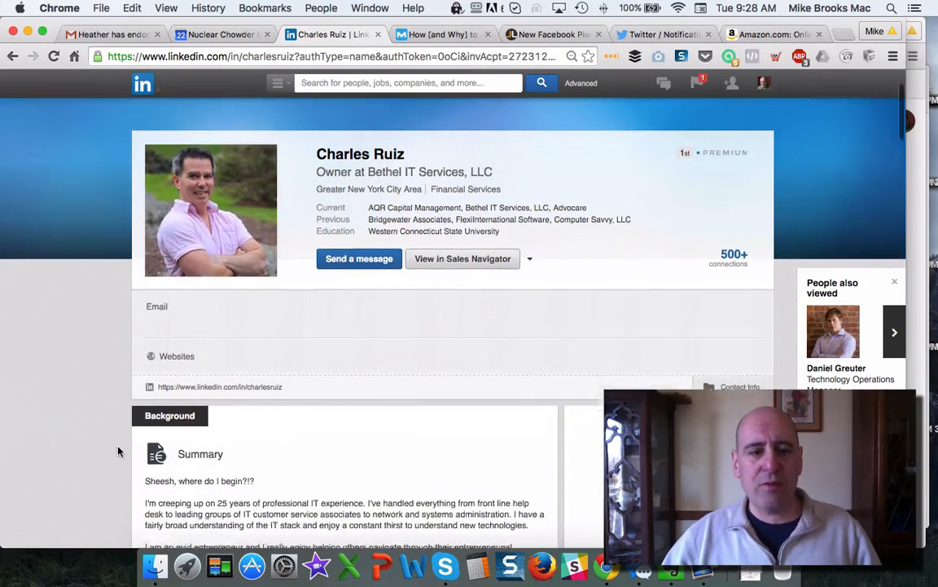
pyautogui.scroll(-3)
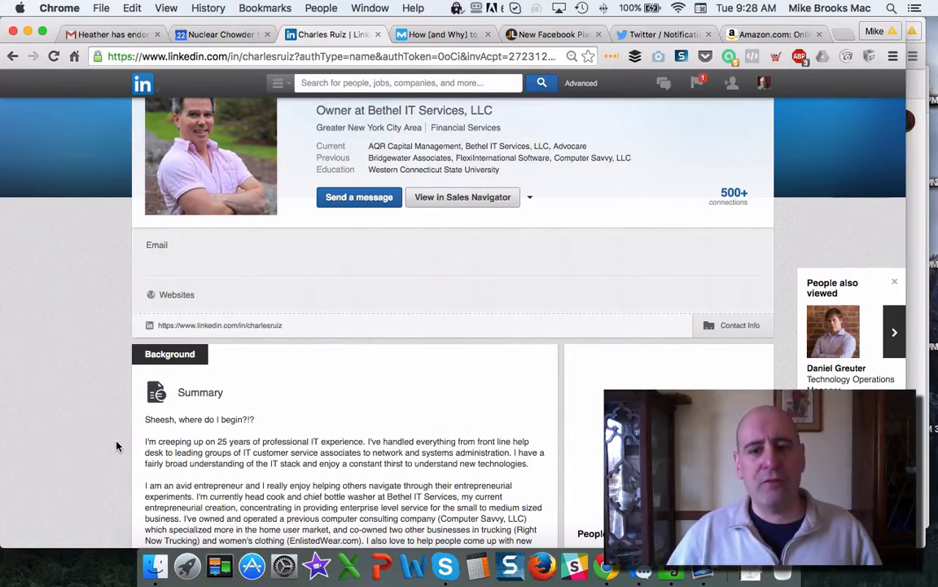
pyautogui.moveTo(606, 316)
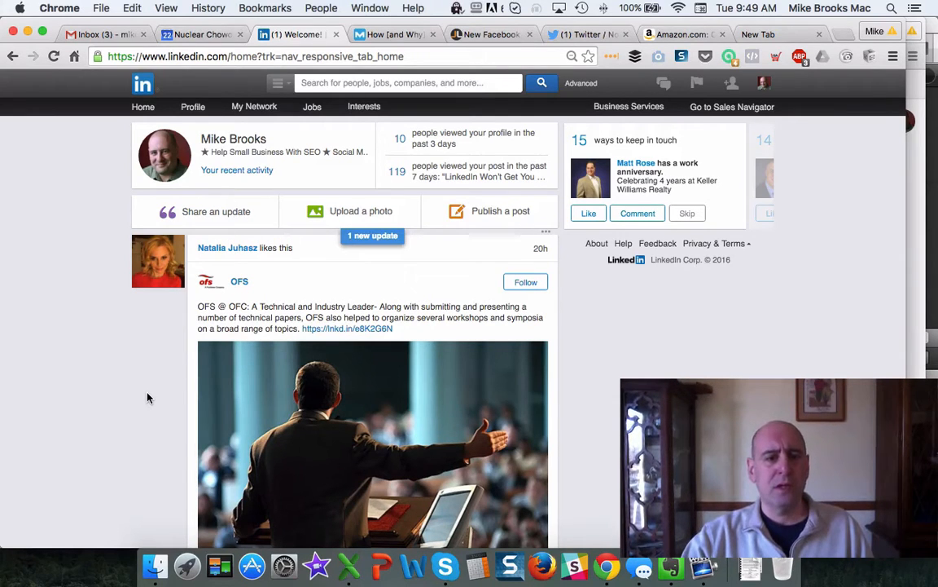
pyautogui.click(143, 107)
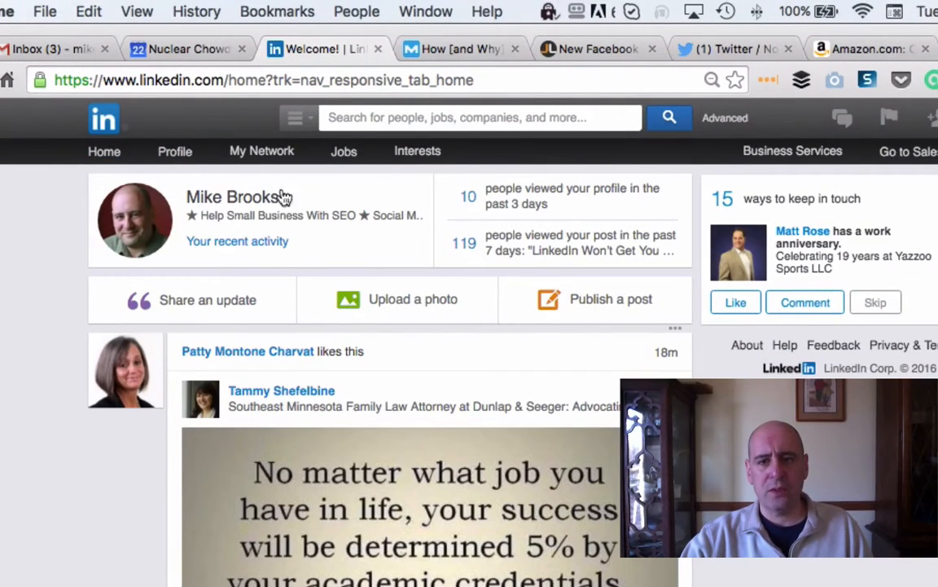
pyautogui.click(479, 117)
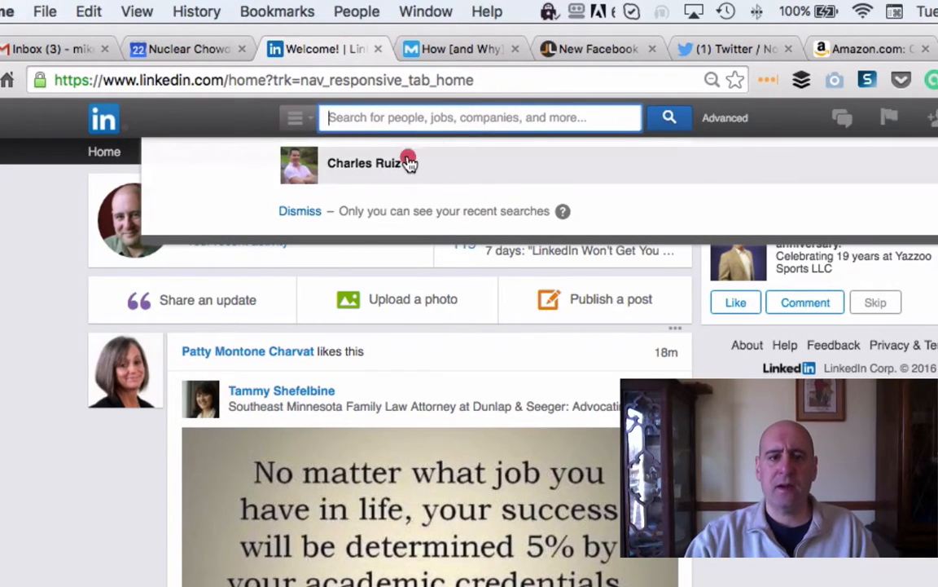
pyautogui.click(363, 163)
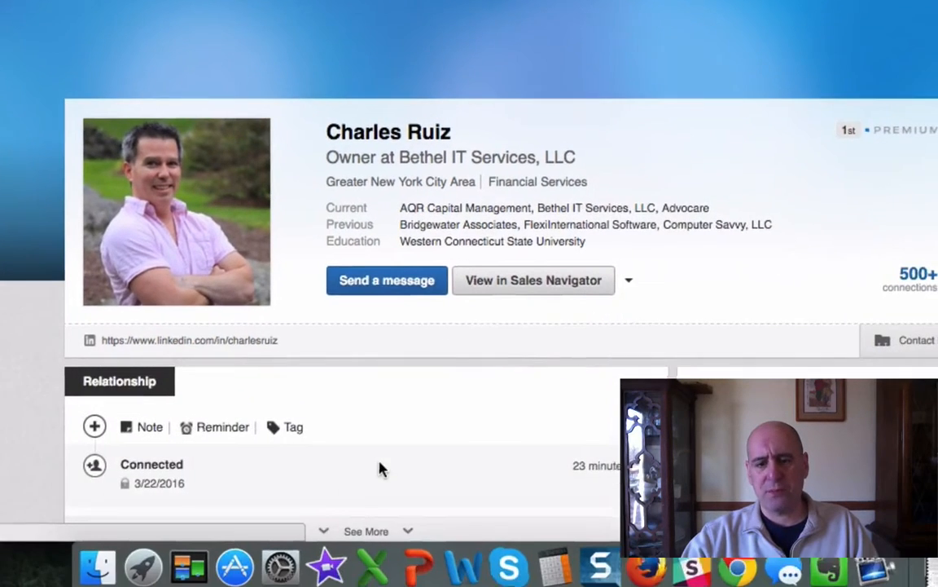
# Review the Relationship section's Note, Reminder and Tag options, then head to LinkedIn Help.
pyautogui.scroll(-3)
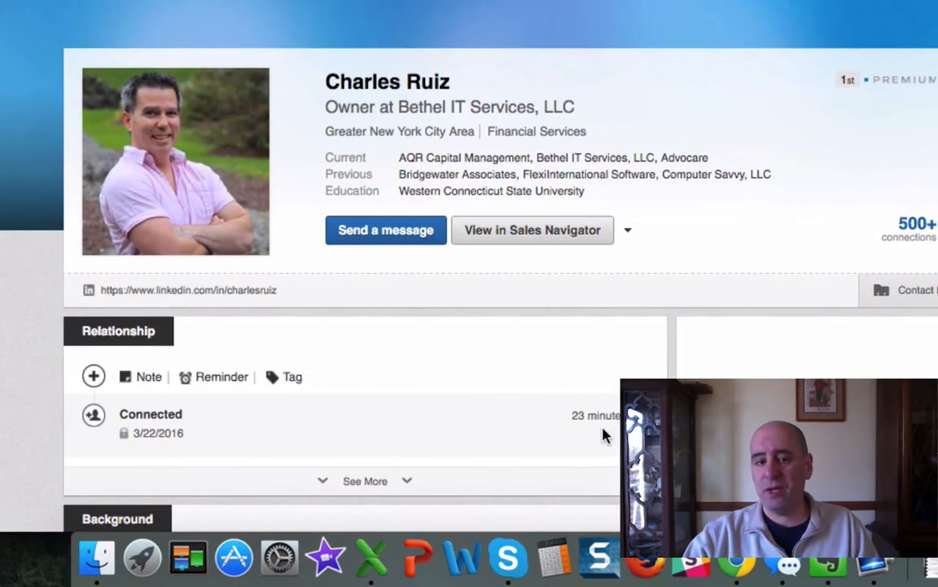
pyautogui.scroll(-3)
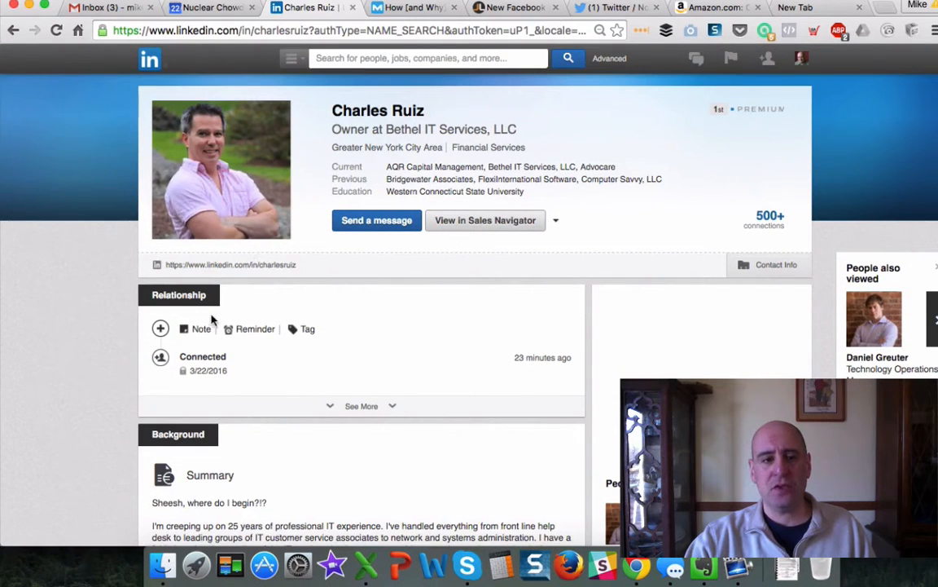
pyautogui.moveTo(104, 332)
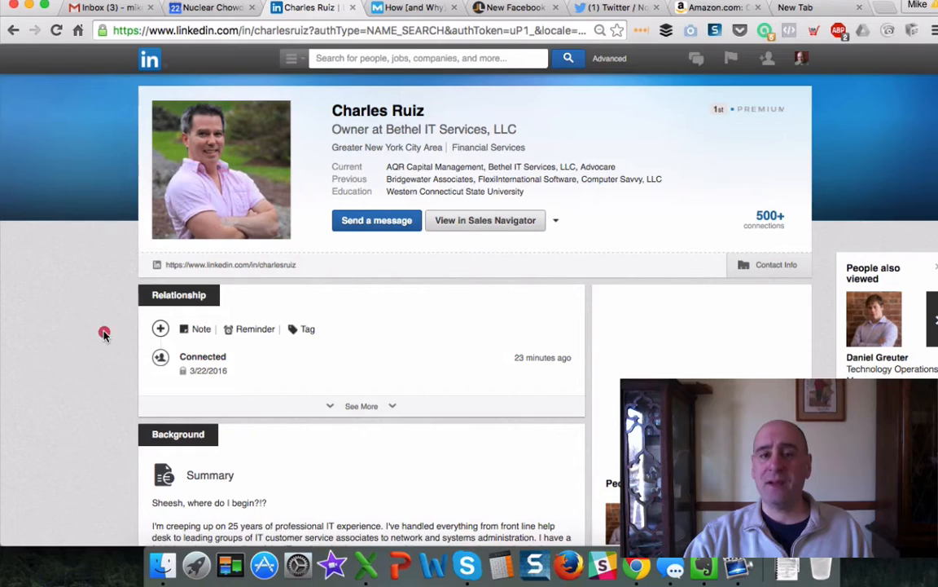
pyautogui.moveTo(105, 334)
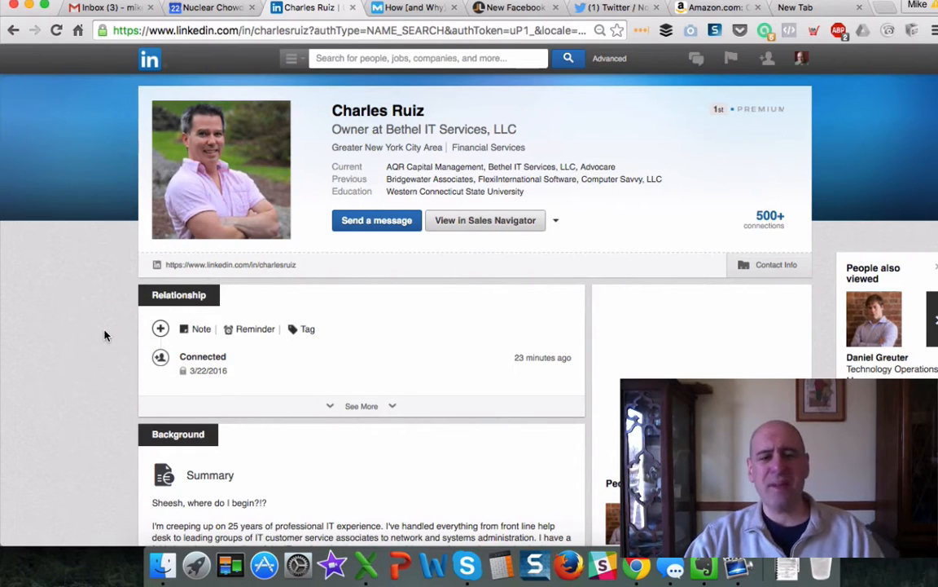
pyautogui.click(801, 59)
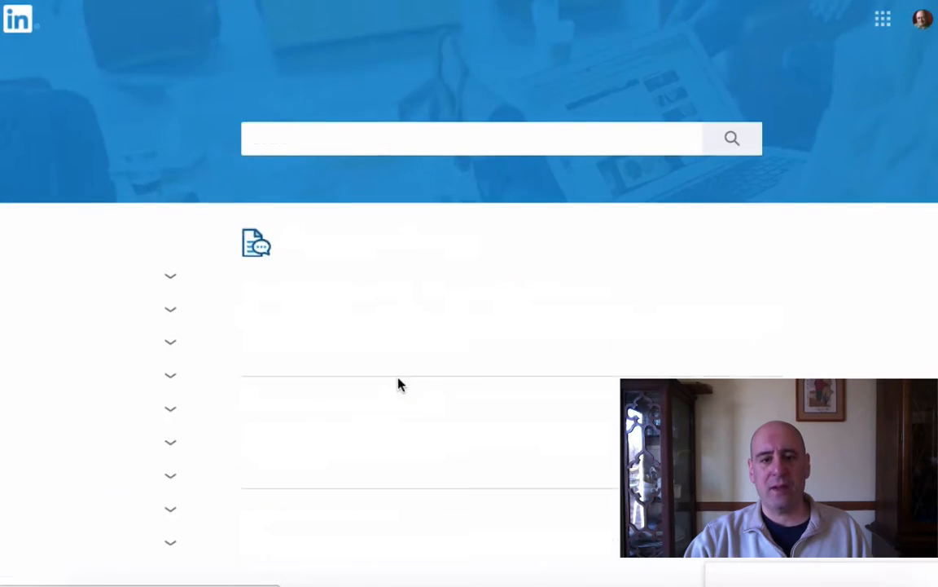
# Reach the LinkedIn Help Contact us form and switch to the Excel tracking sheet.
pyautogui.scroll(-3)
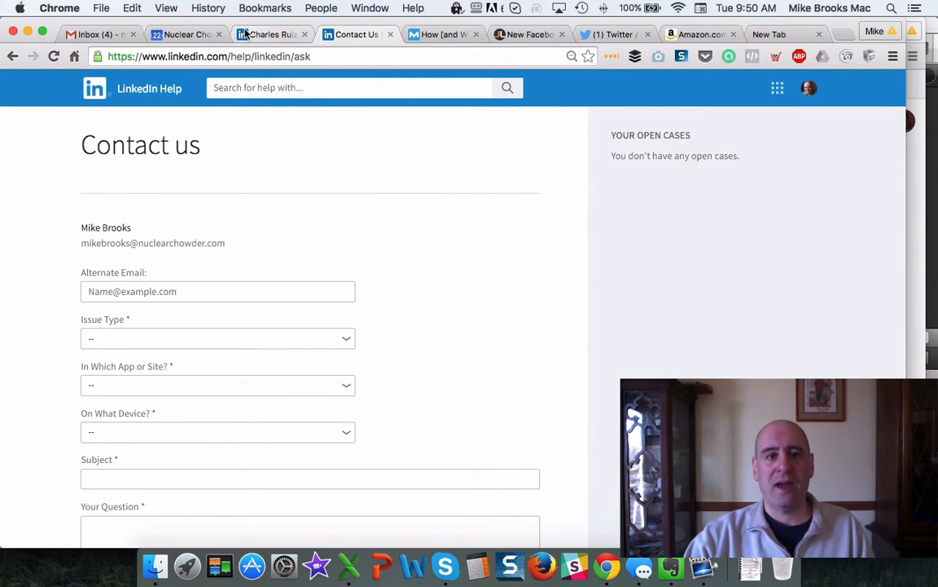
pyautogui.click(269, 34)
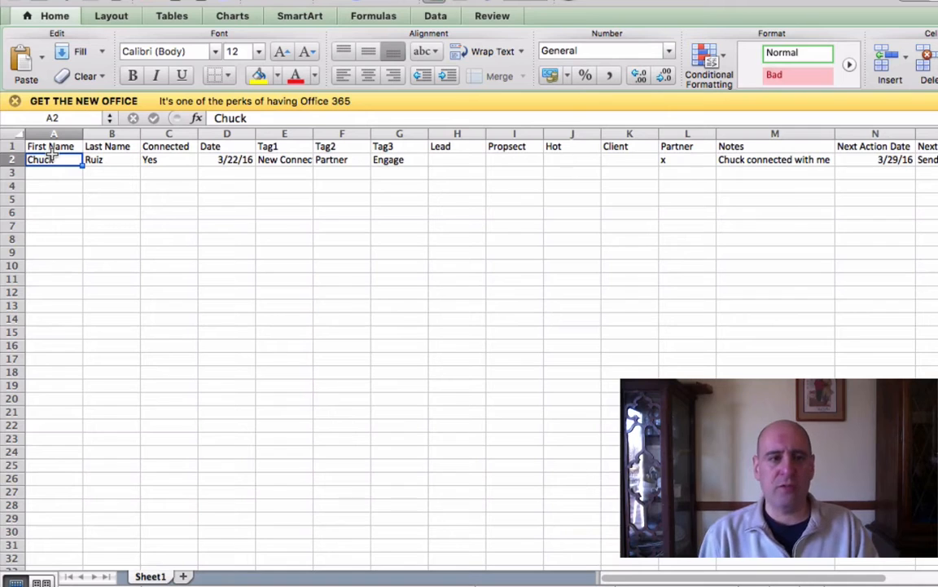
pyautogui.click(50, 147)
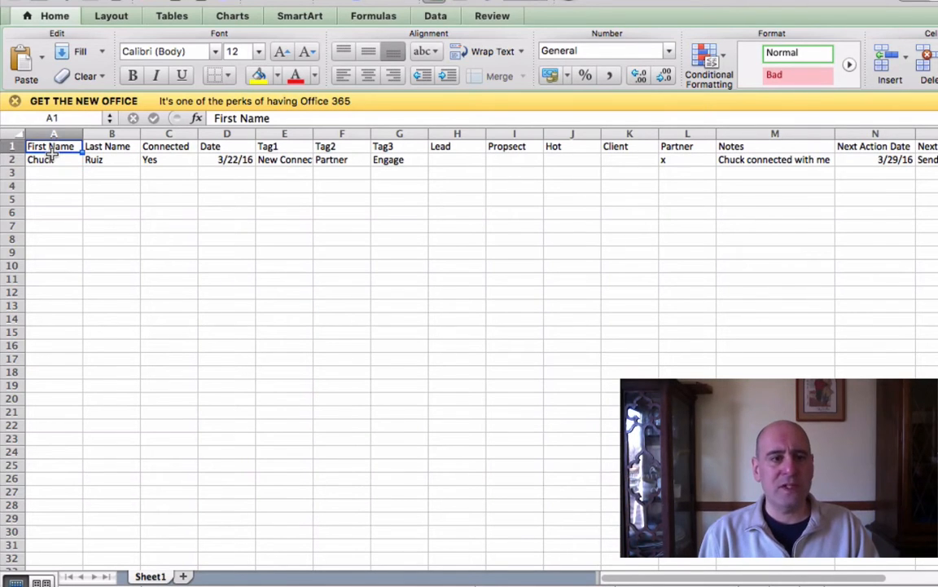
pyautogui.click(226, 146)
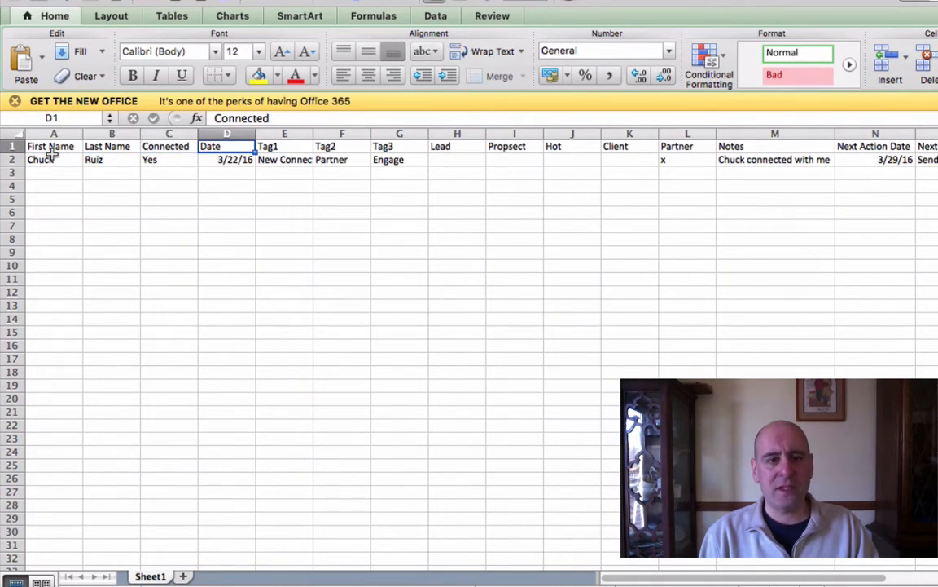
pyautogui.click(226, 160)
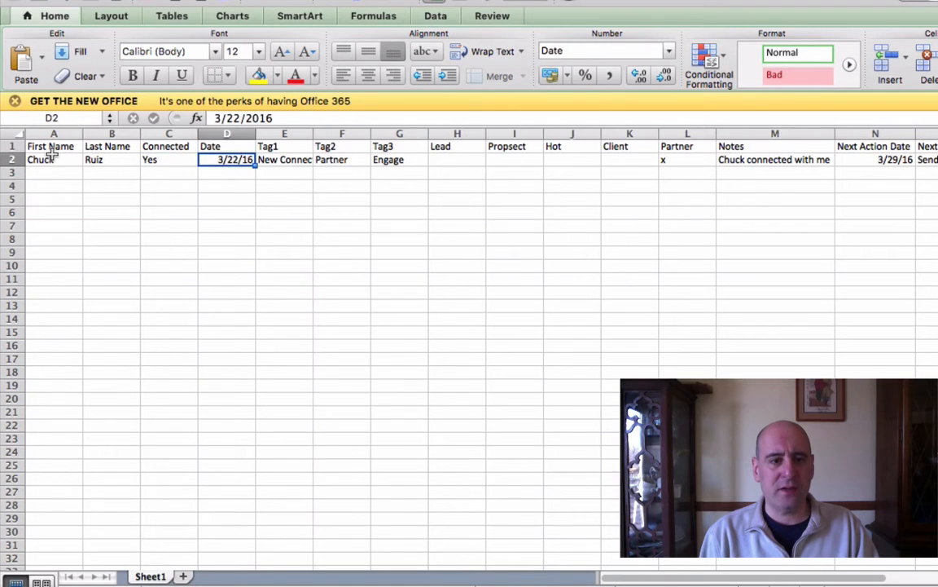
pyautogui.click(342, 160)
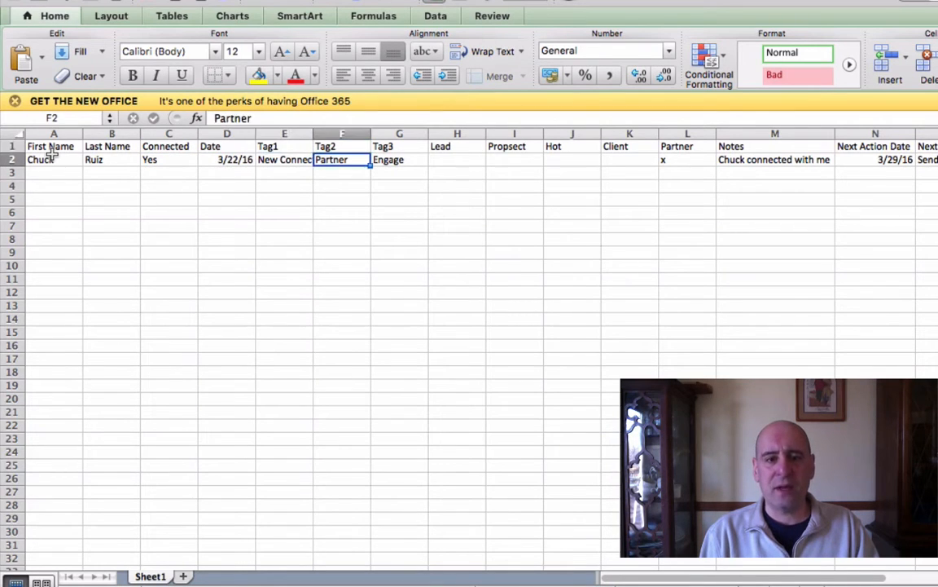
pyautogui.click(456, 160)
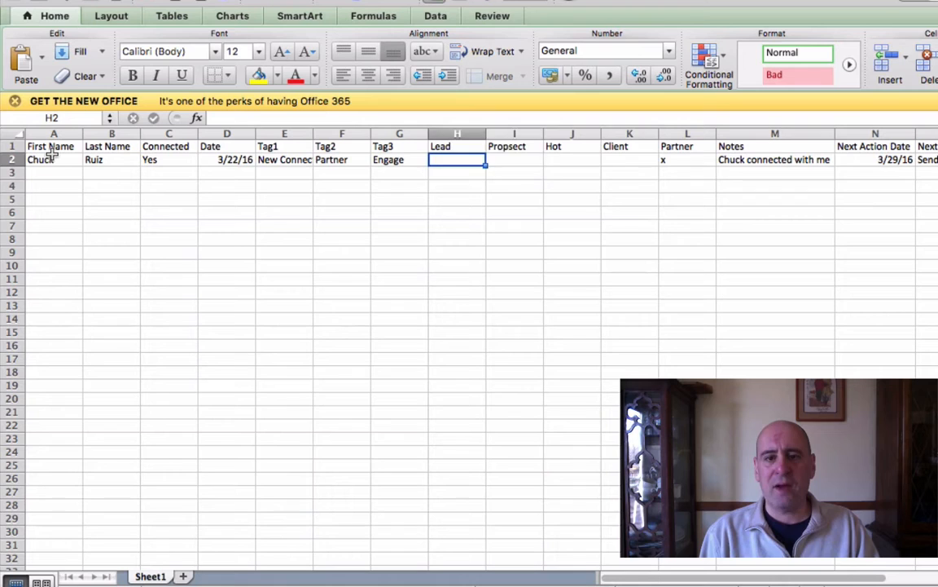
pyautogui.click(687, 160)
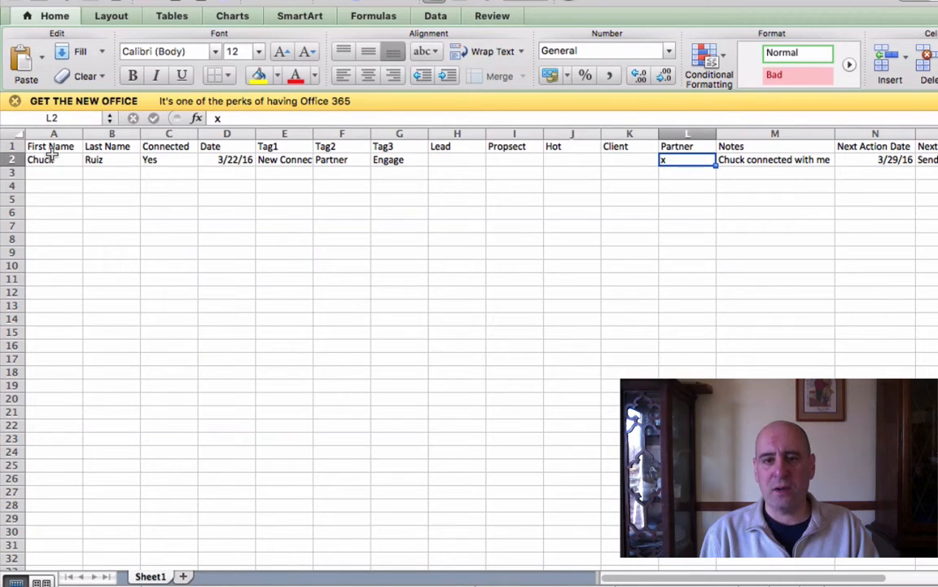
pyautogui.click(776, 160)
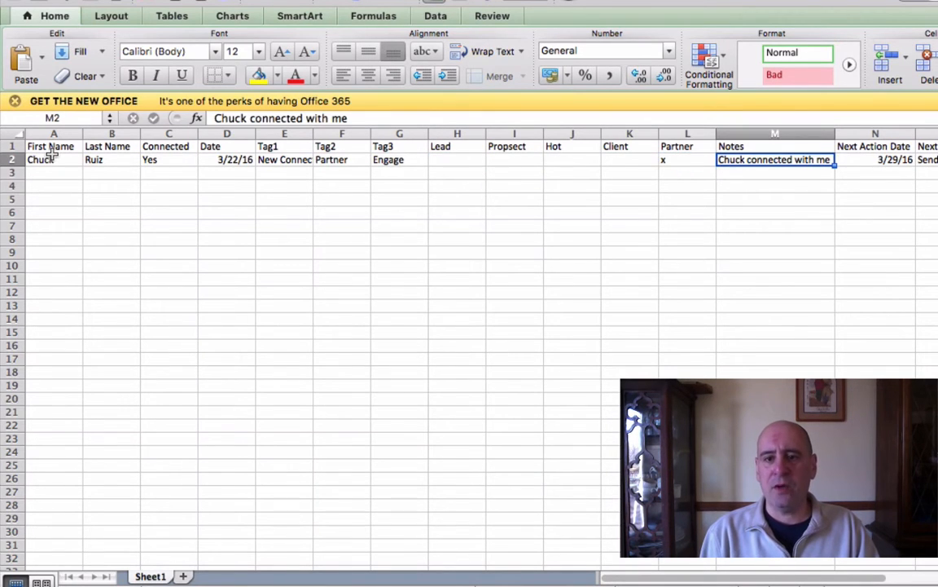
pyautogui.click(875, 160)
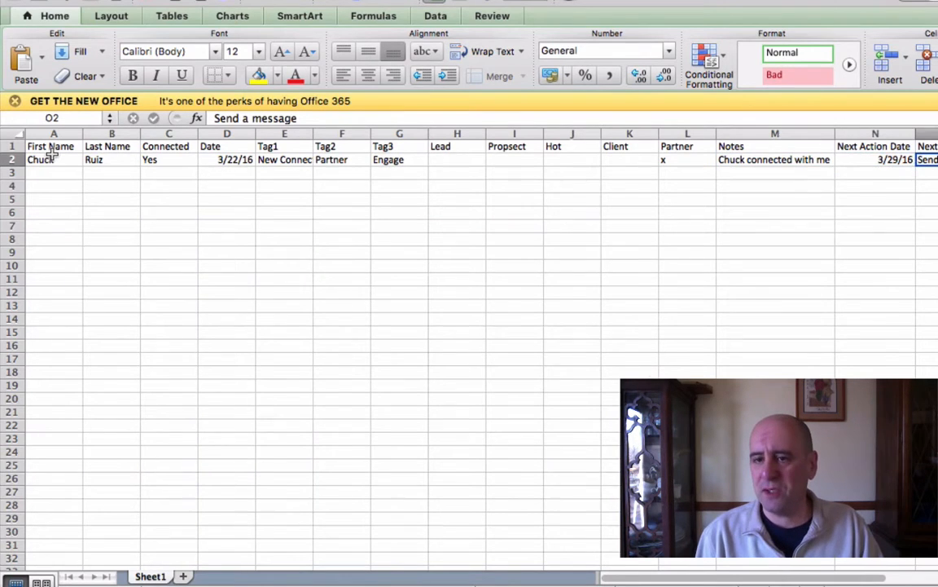
pyautogui.hscroll(3)
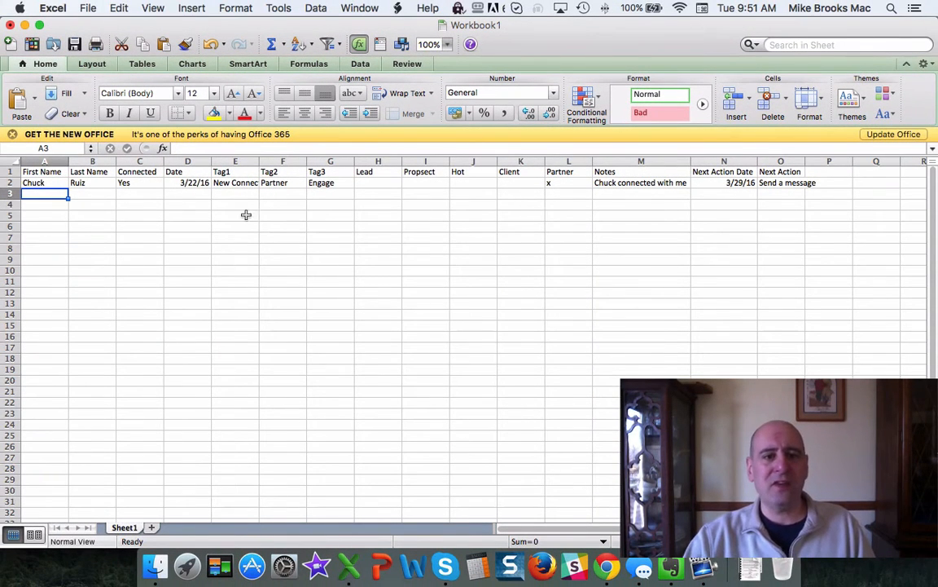
pyautogui.moveTo(324, 215)
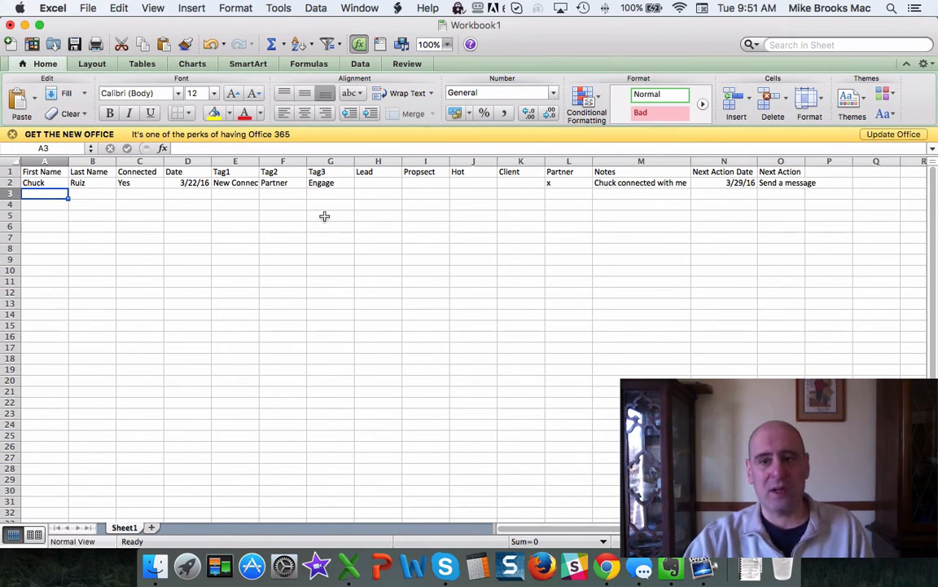
pyautogui.moveTo(122, 210)
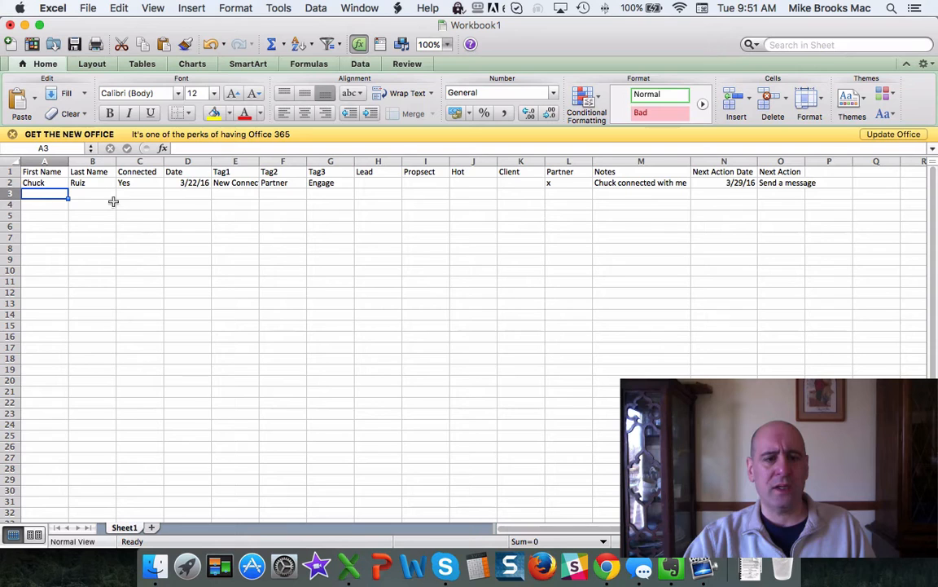
pyautogui.moveTo(192, 211)
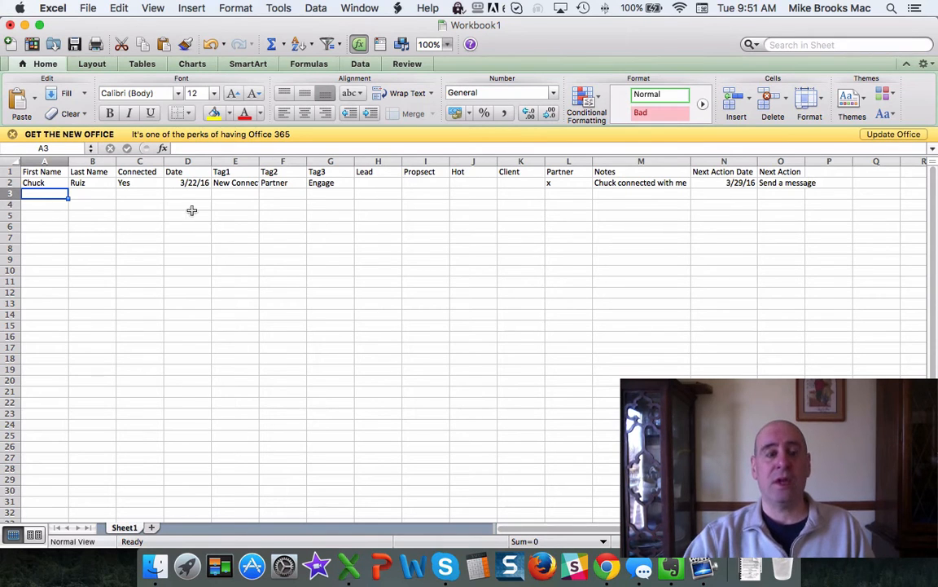
pyautogui.moveTo(606, 564)
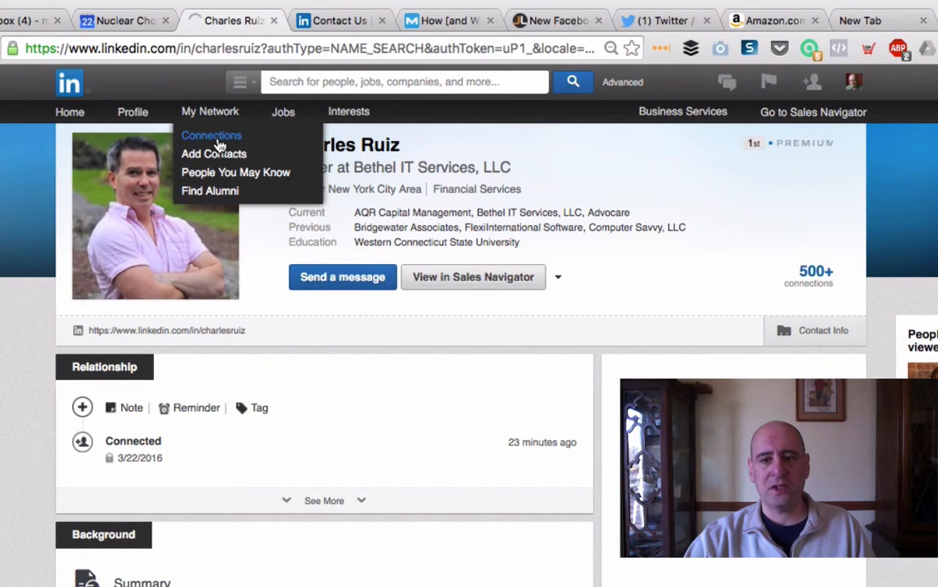
# Go from the Connections list settings to the Export LinkedIn Connections page.
pyautogui.click(211, 135)
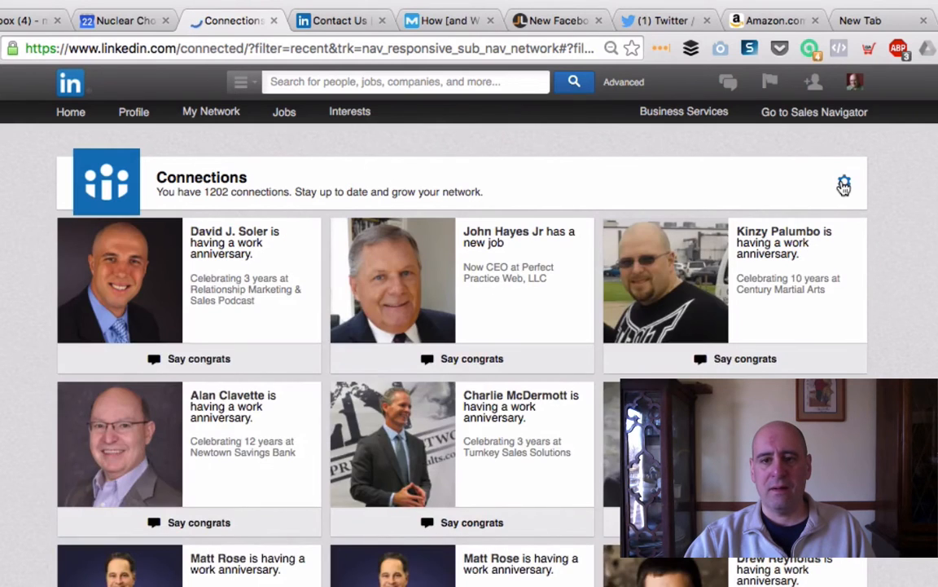
pyautogui.click(844, 184)
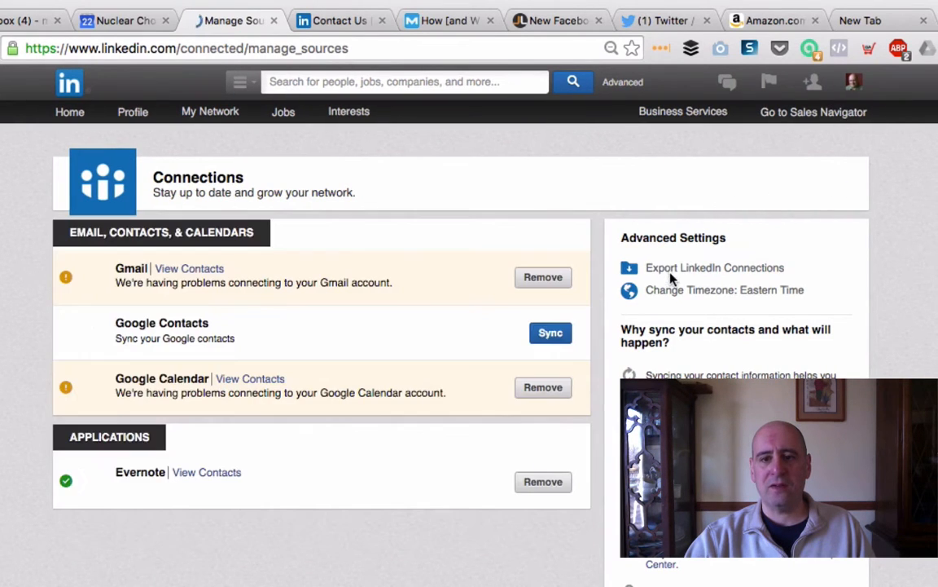
pyautogui.click(714, 267)
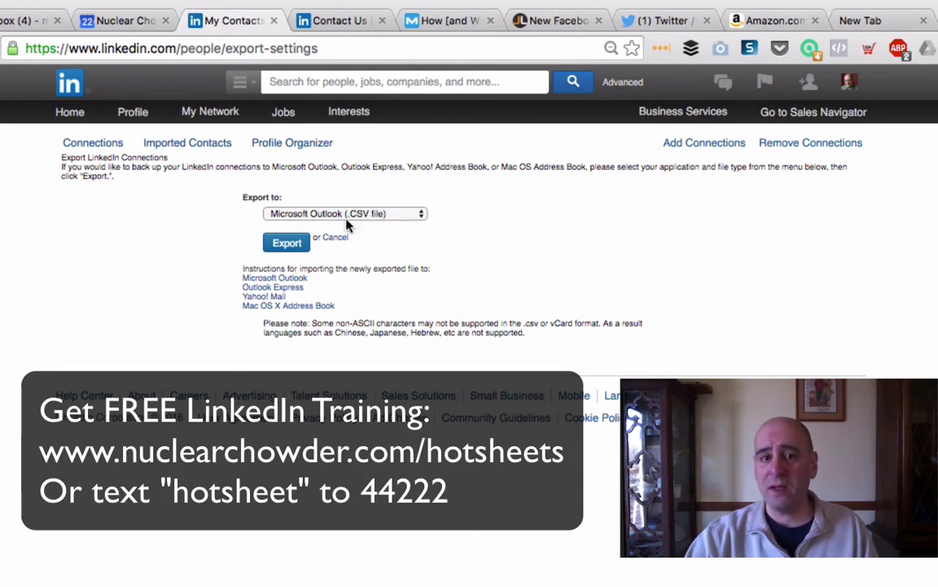
pyautogui.moveTo(287, 241)
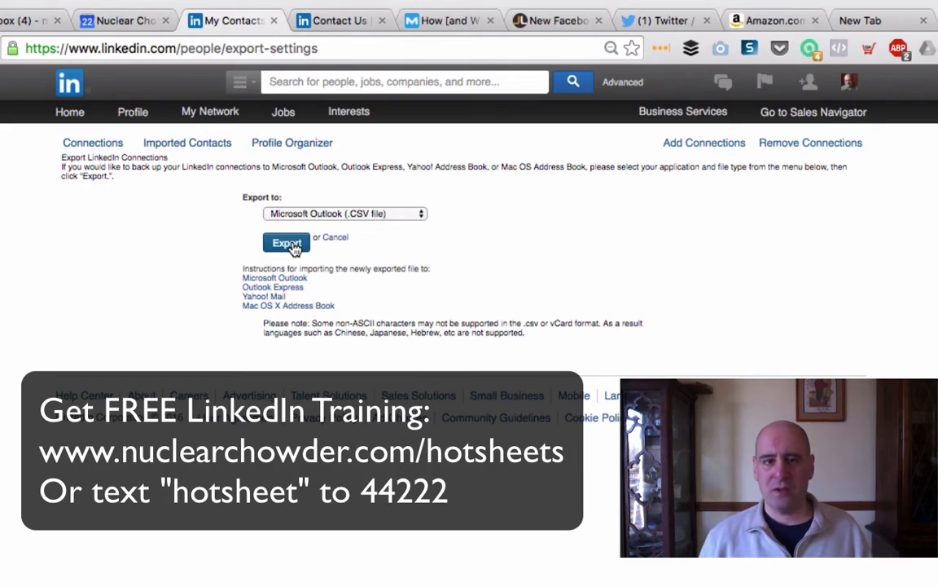
pyautogui.moveTo(362, 228)
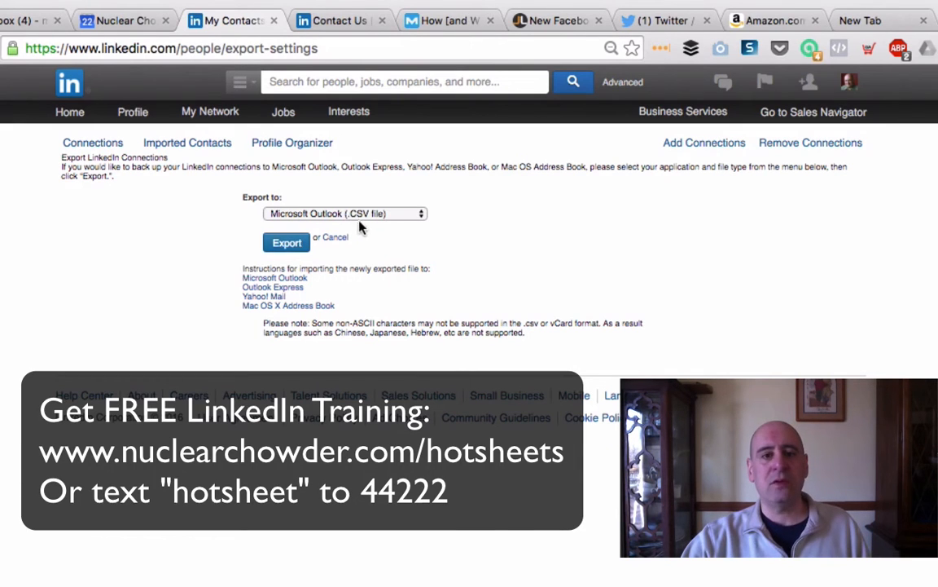
pyautogui.moveTo(287, 241)
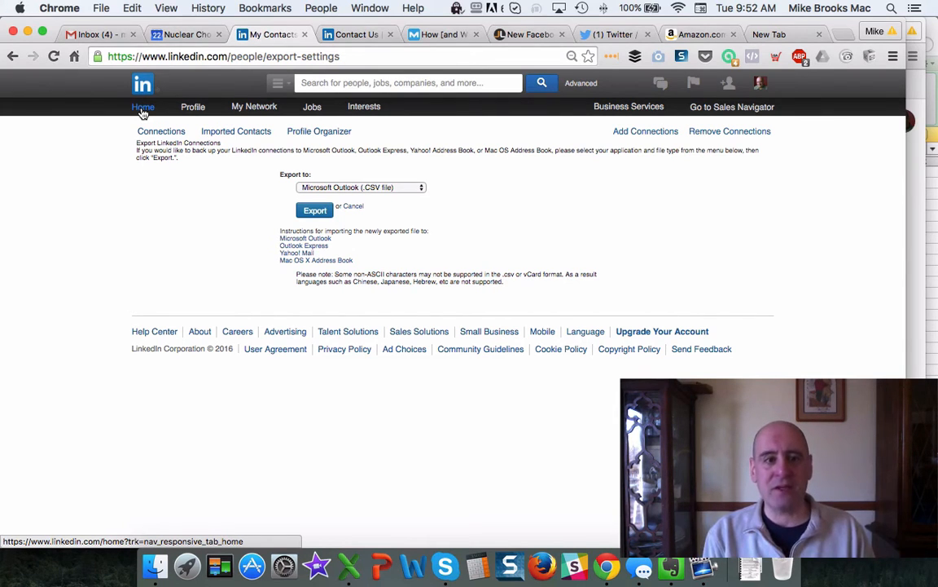
# Return to the LinkedIn home feed with profile summary and network updates.
pyautogui.click(143, 107)
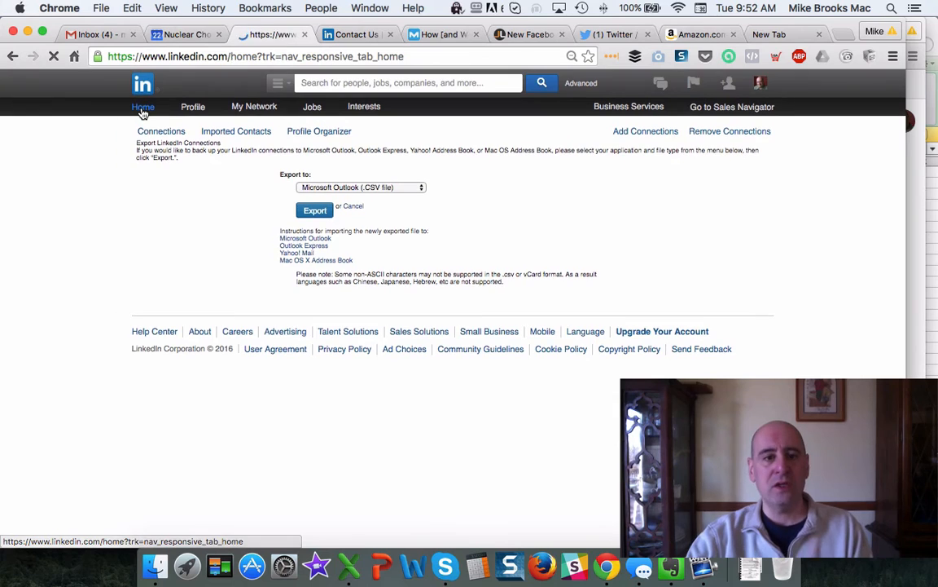
pyautogui.click(144, 108)
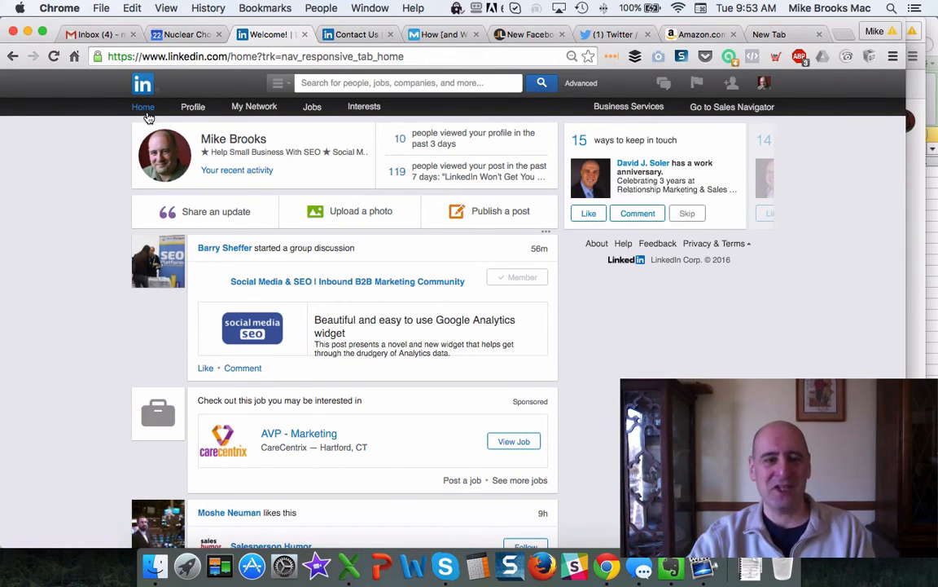
pyautogui.moveTo(210, 147)
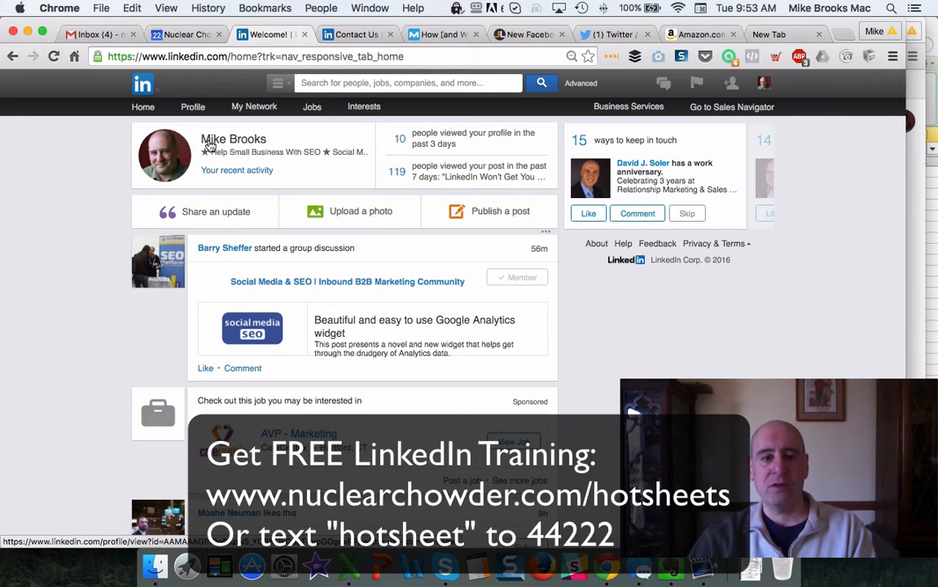
pyautogui.moveTo(567, 396)
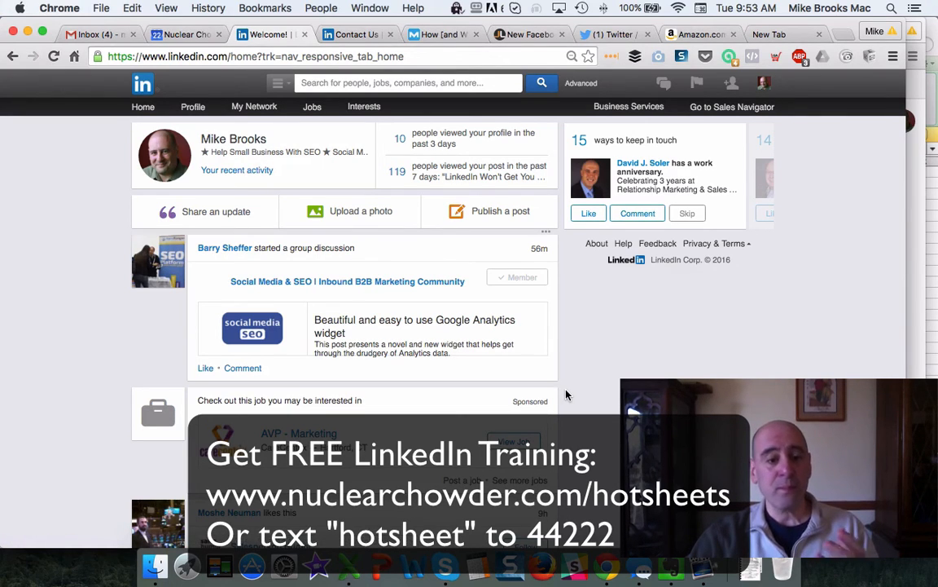